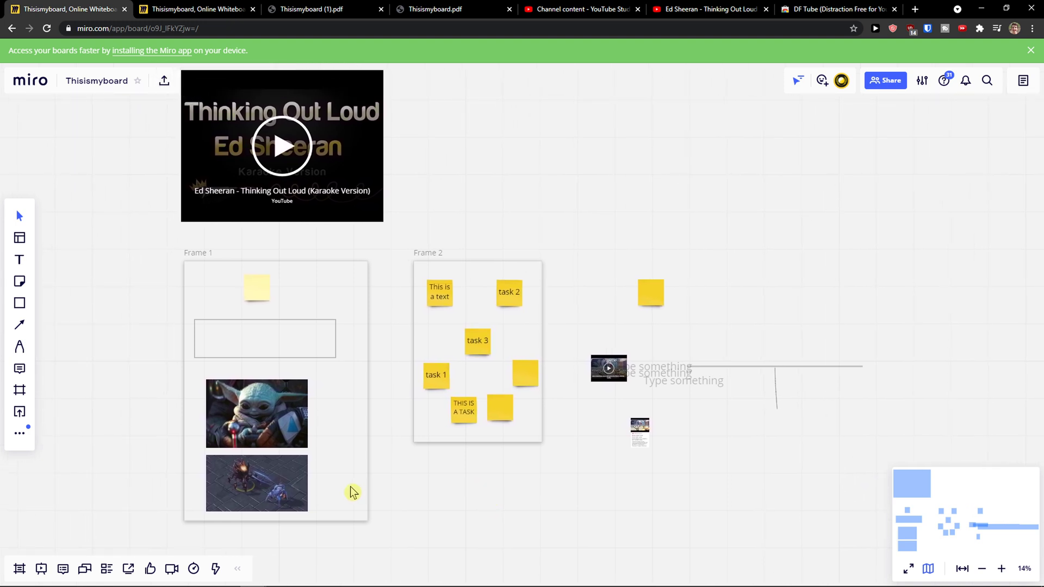
mouse_move(1001, 572)
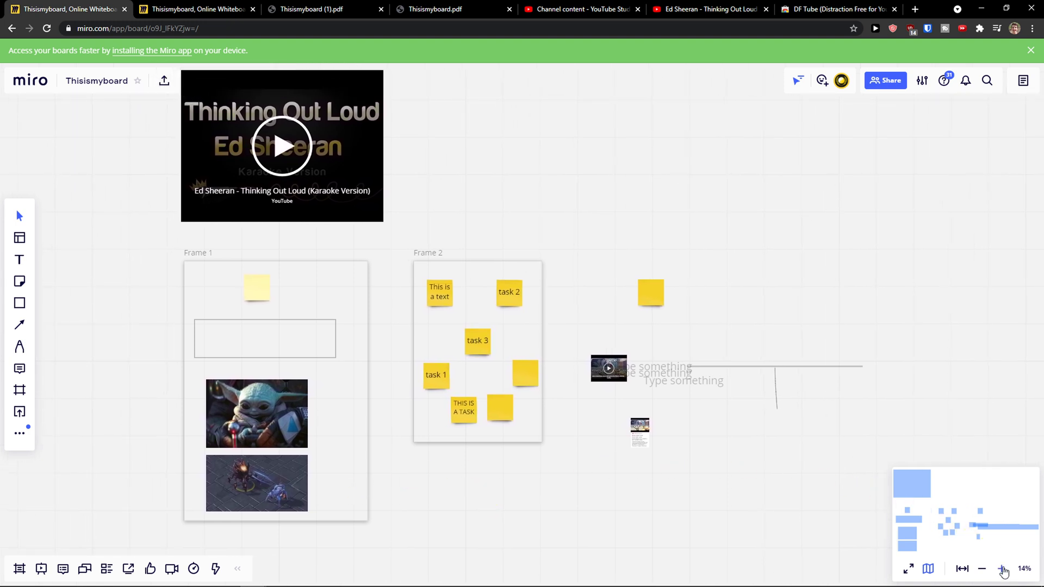
mouse_move(962, 569)
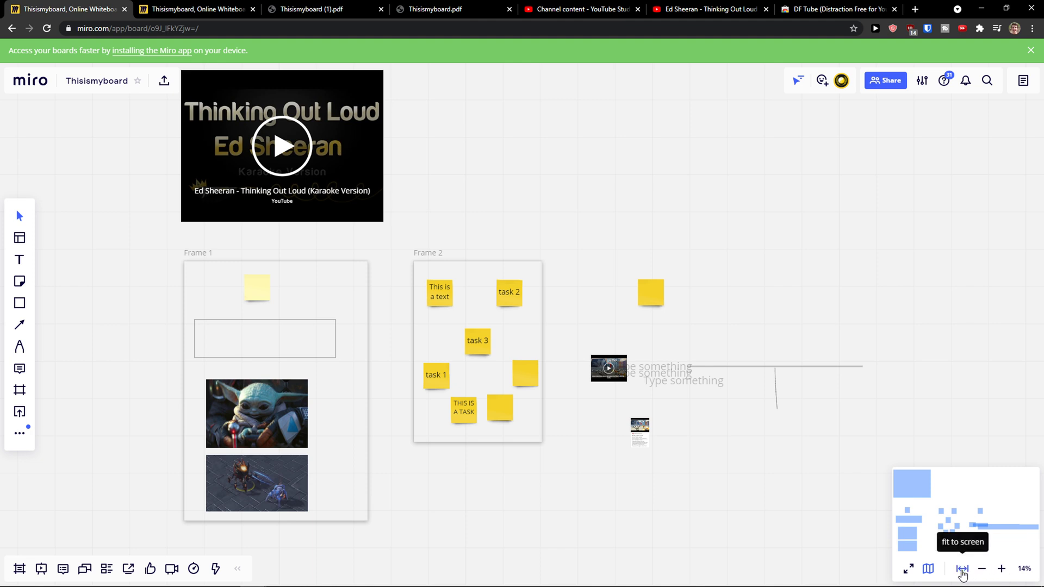
Fit the whole board on screen, then zoom in twice to about 50% on Frame 2's sticky notes.
click(980, 569)
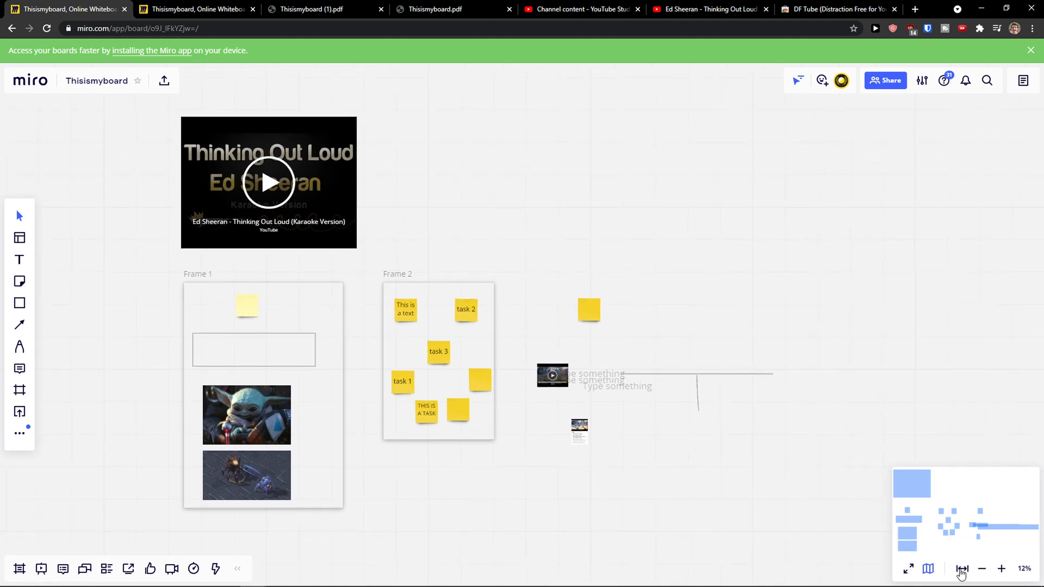
click(1000, 568)
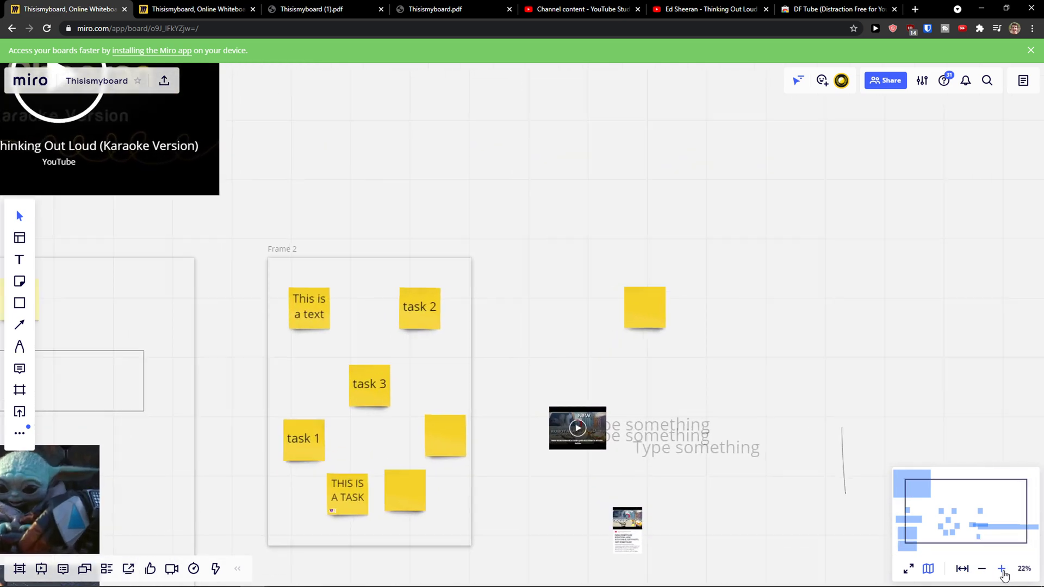
click(1000, 569)
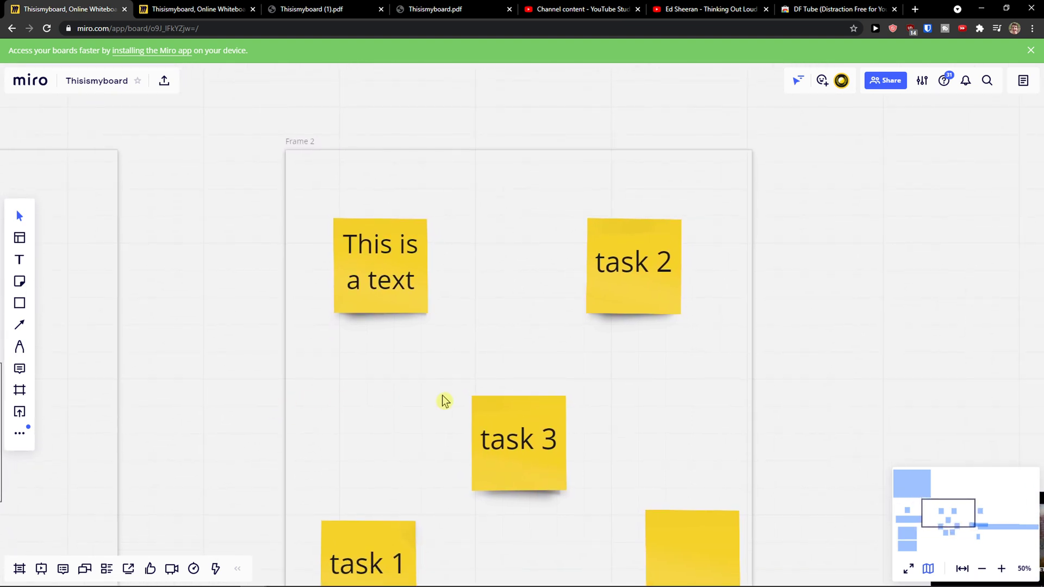
mouse_move(987, 549)
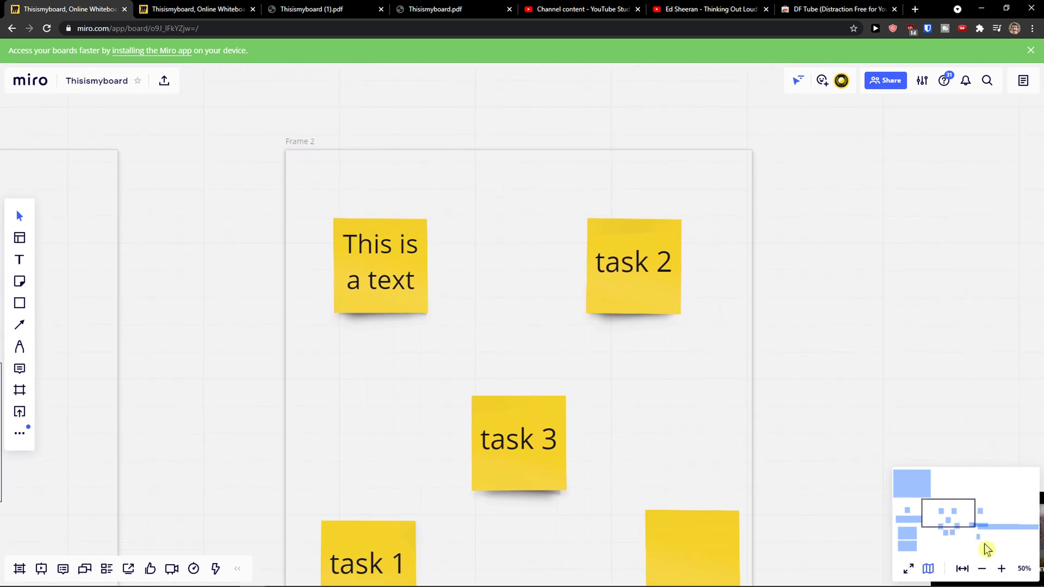
Zoom out once and back in once to settle around 33% with Frame 2 shown whole.
click(981, 568)
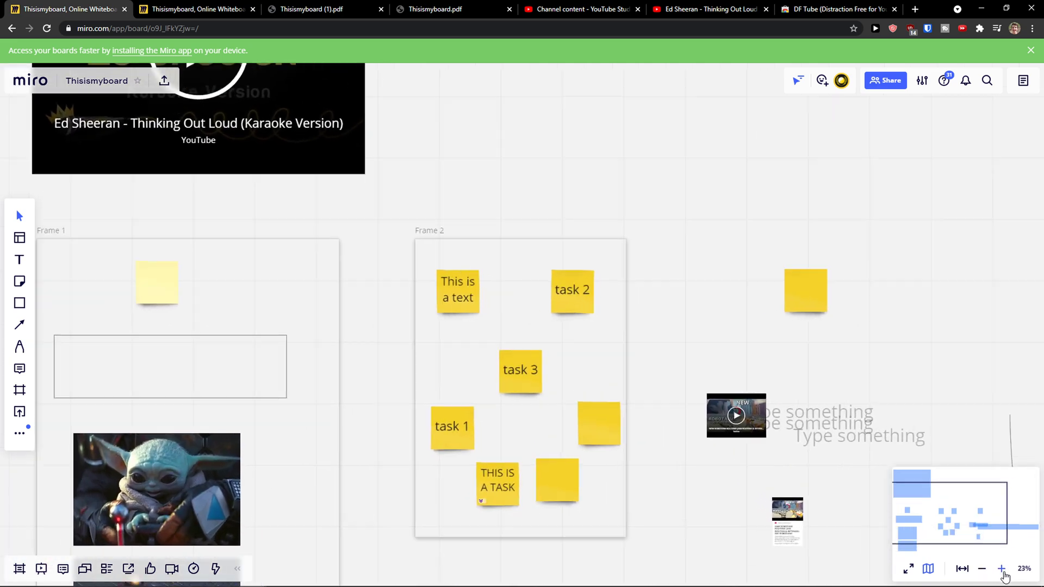
click(1000, 569)
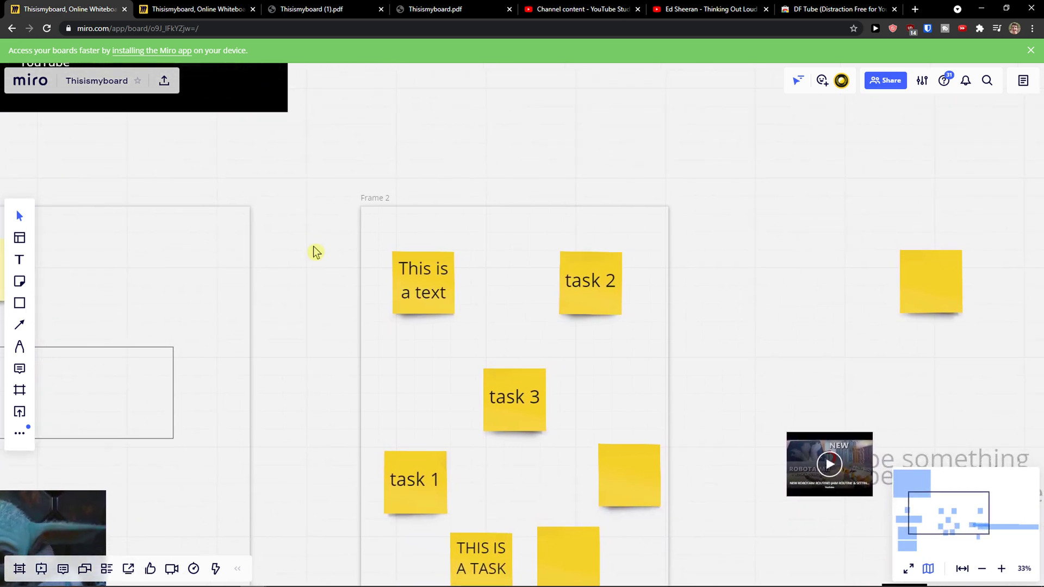
Scroll to zoom out to 19% so Frame 2 and the karaoke video embed fit together.
scroll(down, 3)
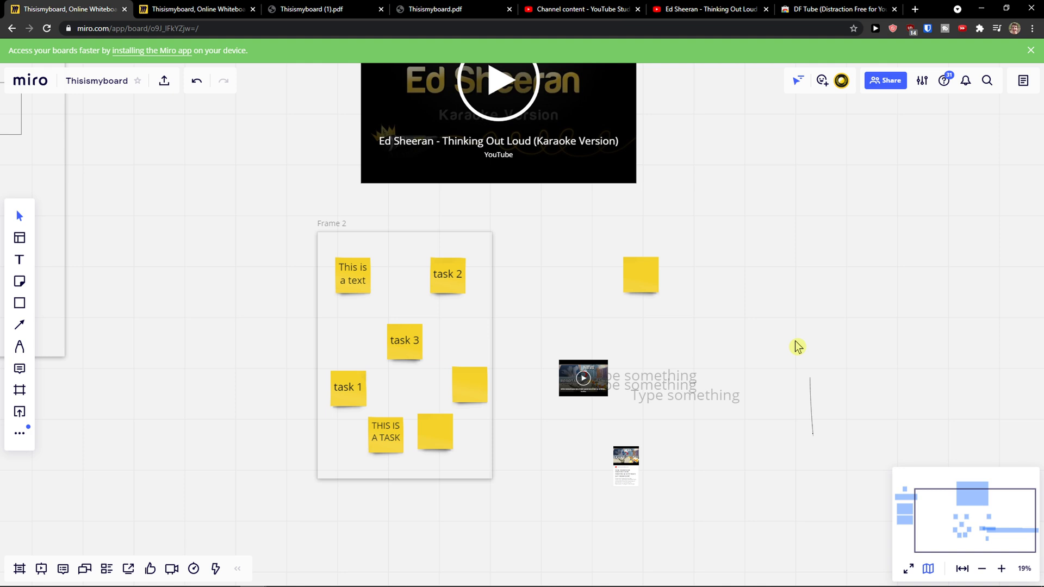
mouse_move(797, 346)
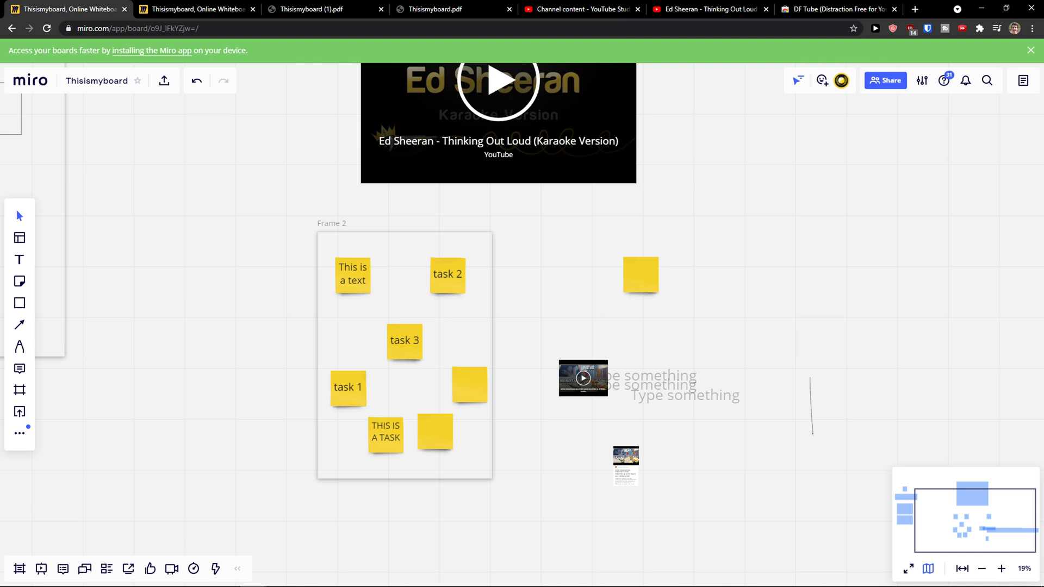